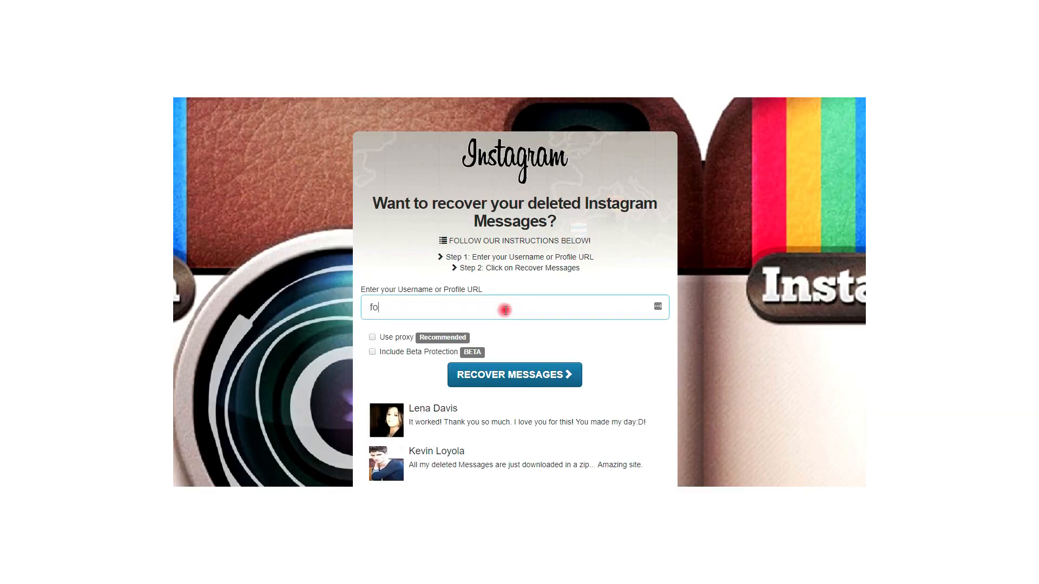
# Submit the Instagram username for message recovery and begin the human verification step
pyautogui.click(514, 375)
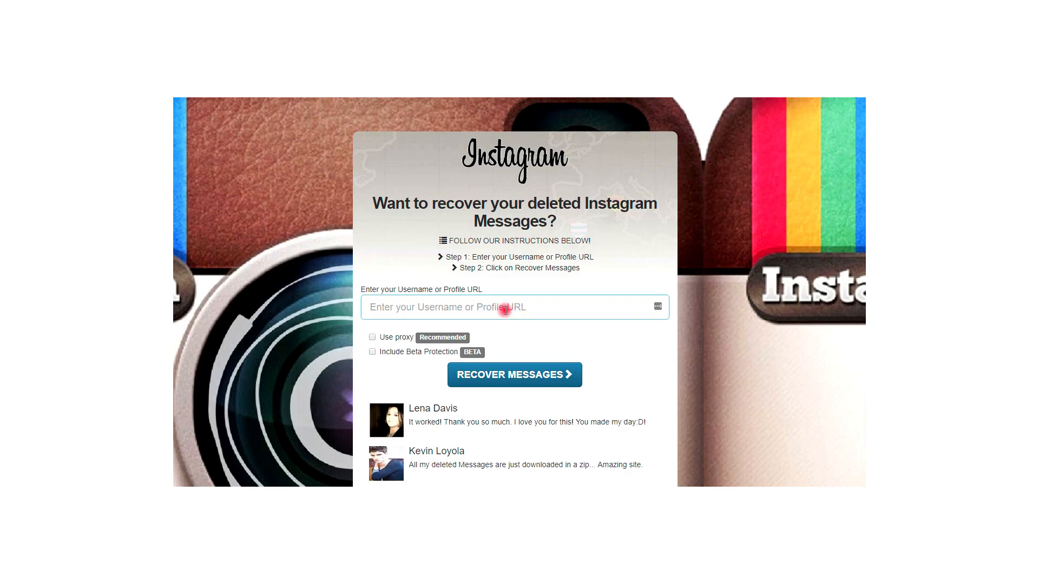
pyautogui.click(514, 375)
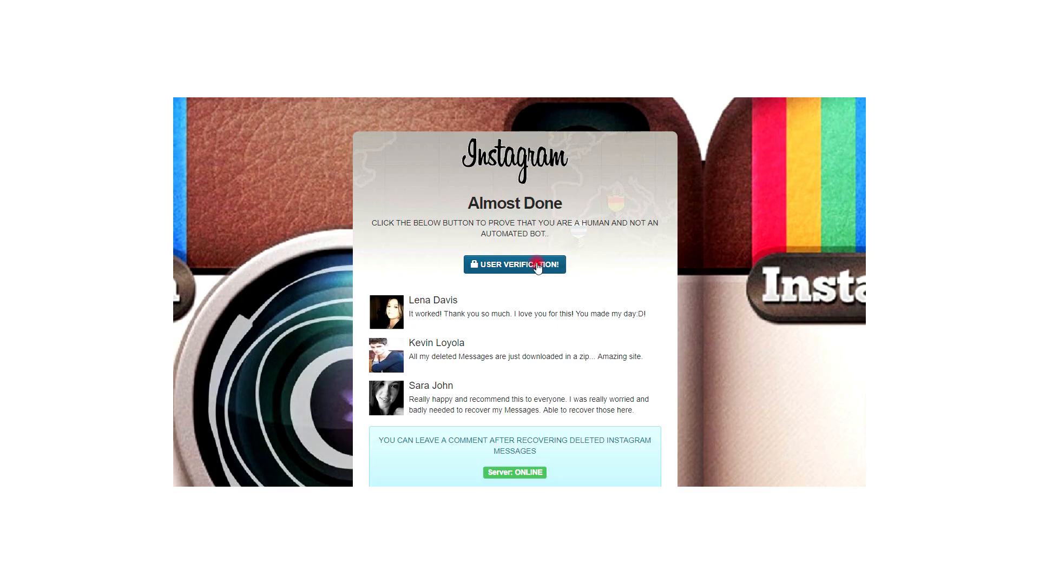
pyautogui.click(514, 264)
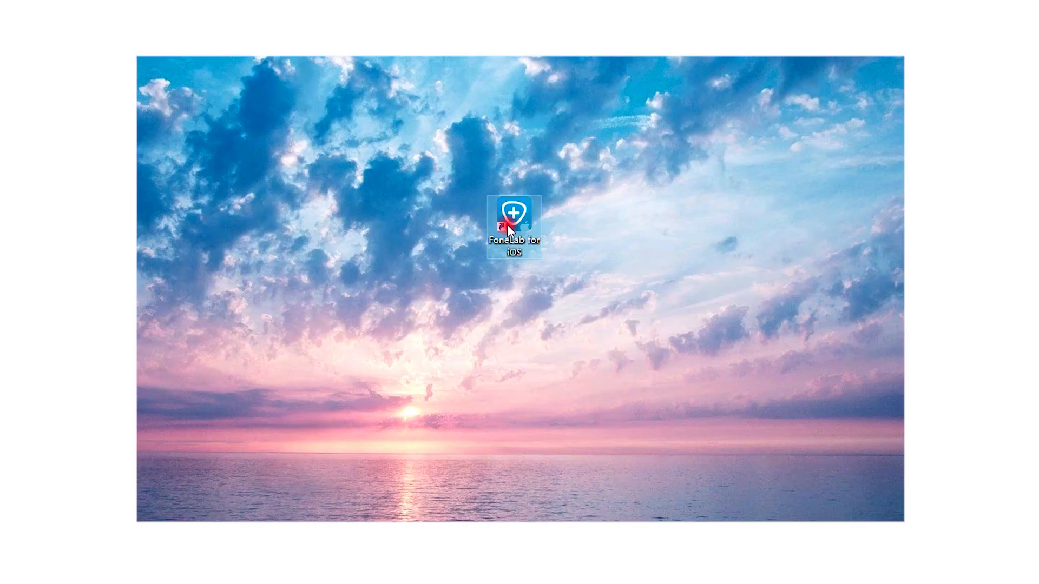
# Launch FoneLab for iOS from its desktop icon
pyautogui.doubleClick(512, 221)
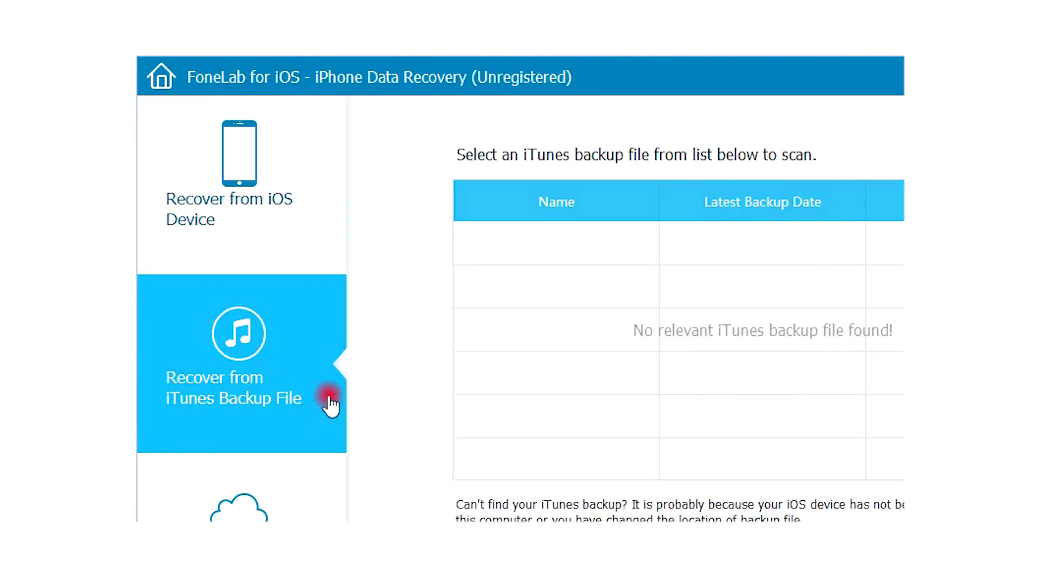
# View the iCloud backup recovery option, then choose direct recovery from the connected iPhone 8 Plus
pyautogui.scroll(-3)
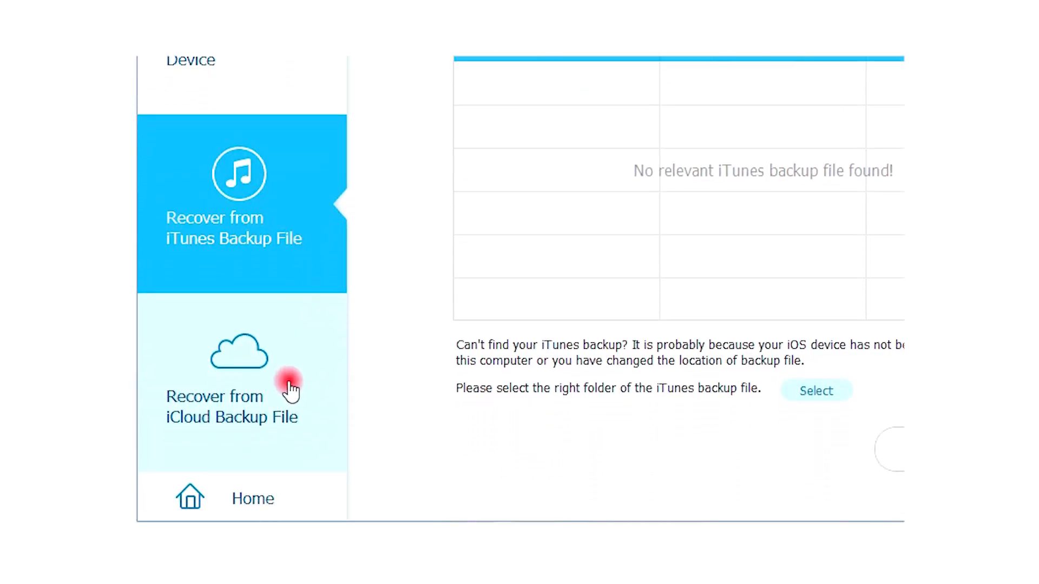
pyautogui.click(232, 384)
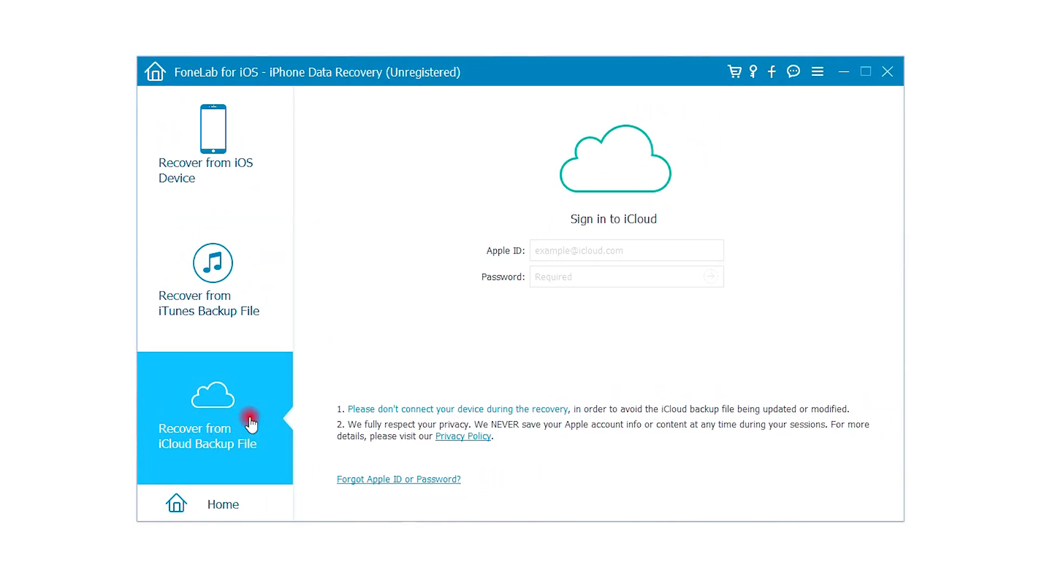
pyautogui.moveTo(238, 203)
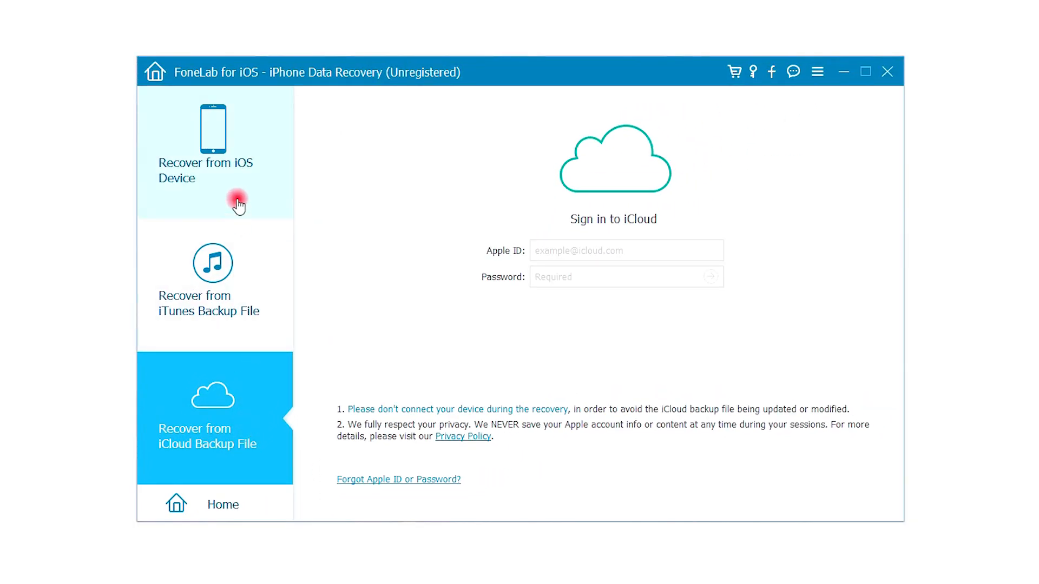
pyautogui.click(205, 153)
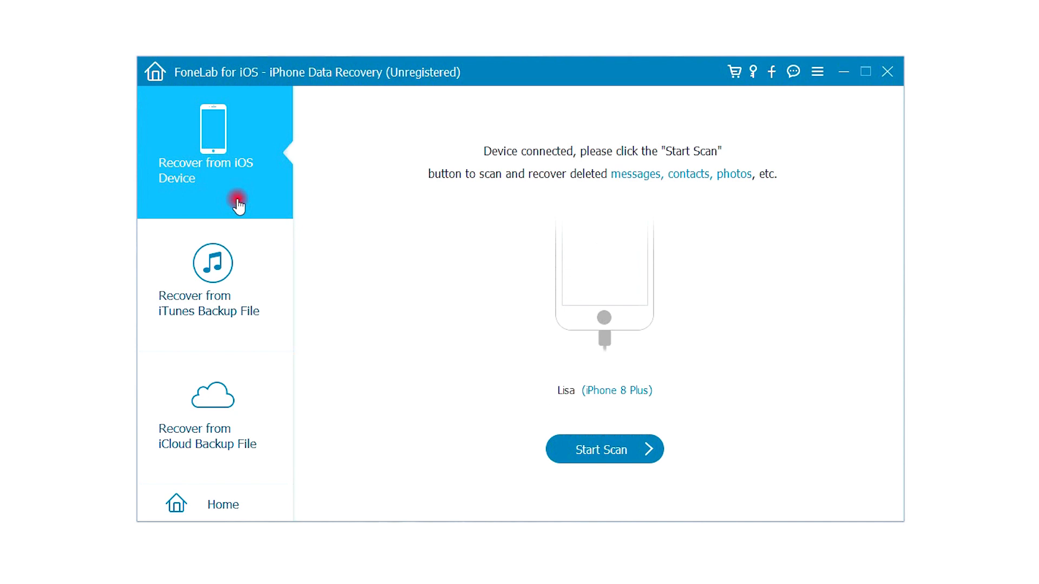
# Start scanning the iPhone for deleted data, finding Camera Roll items
pyautogui.click(604, 449)
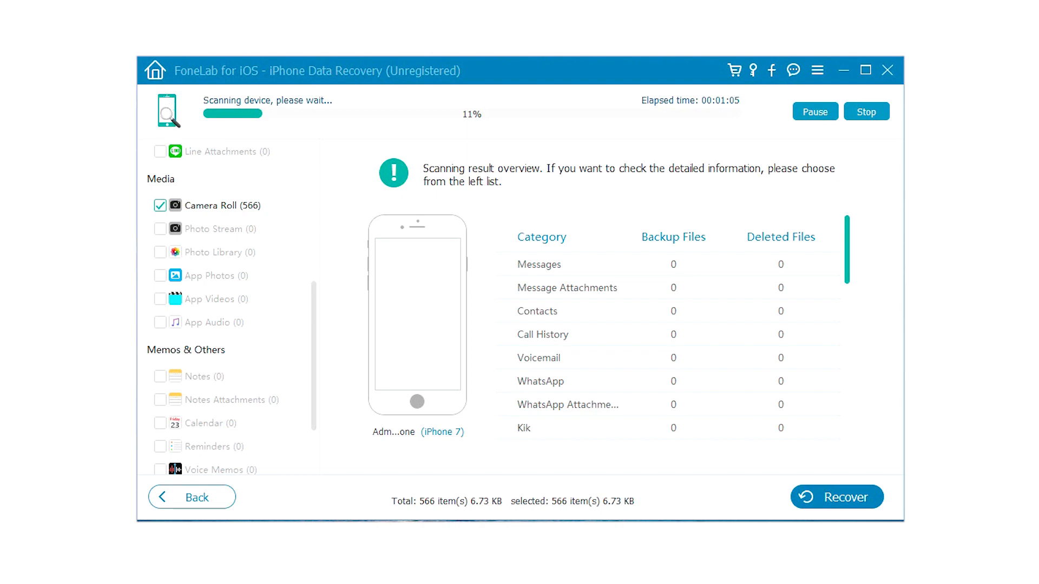
pyautogui.scroll(-3)
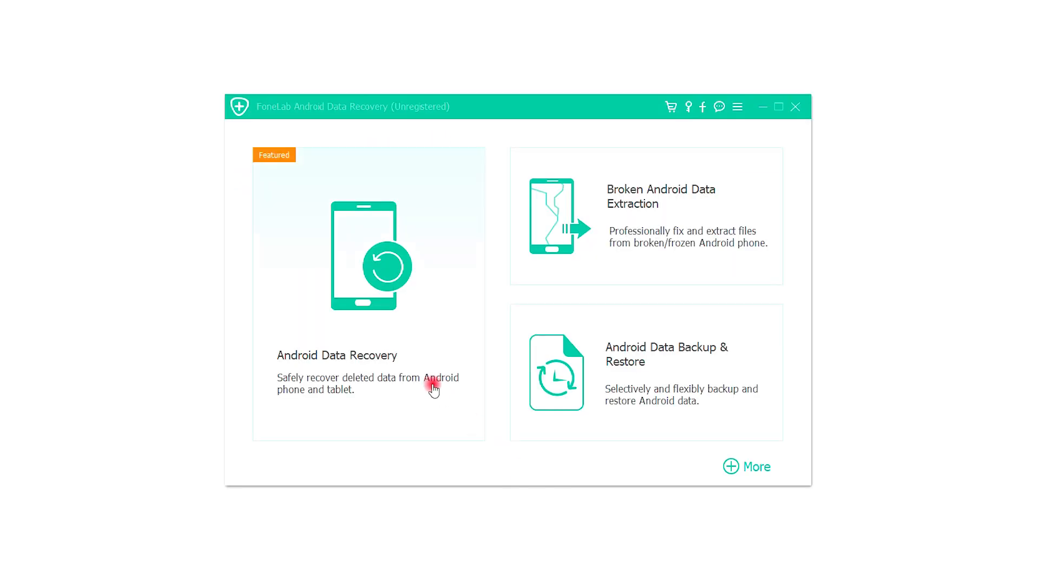
# Enter Android Data Recovery and confirm the developer options guide to reach the file type list
pyautogui.click(369, 294)
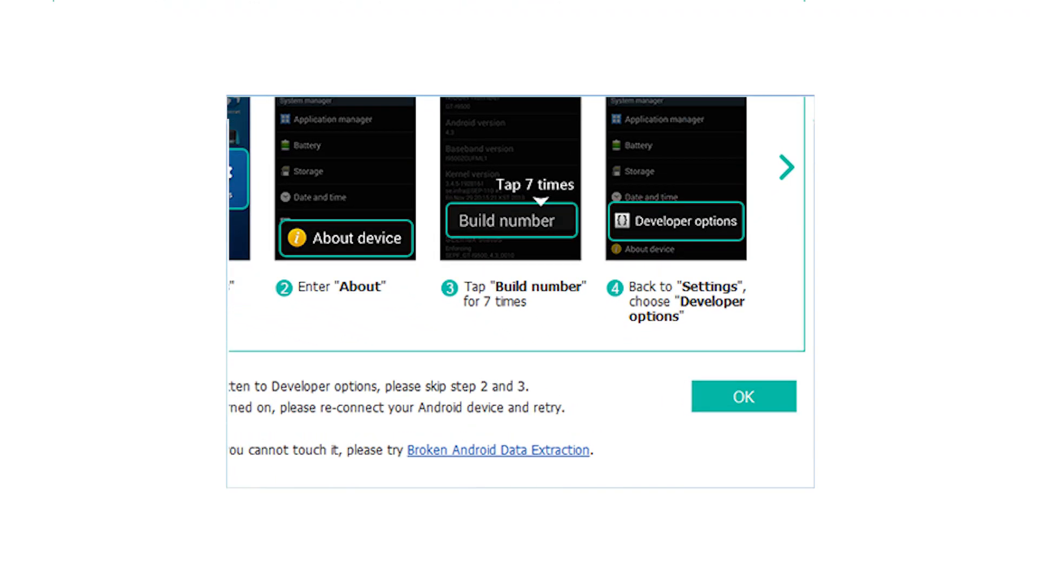
pyautogui.click(743, 397)
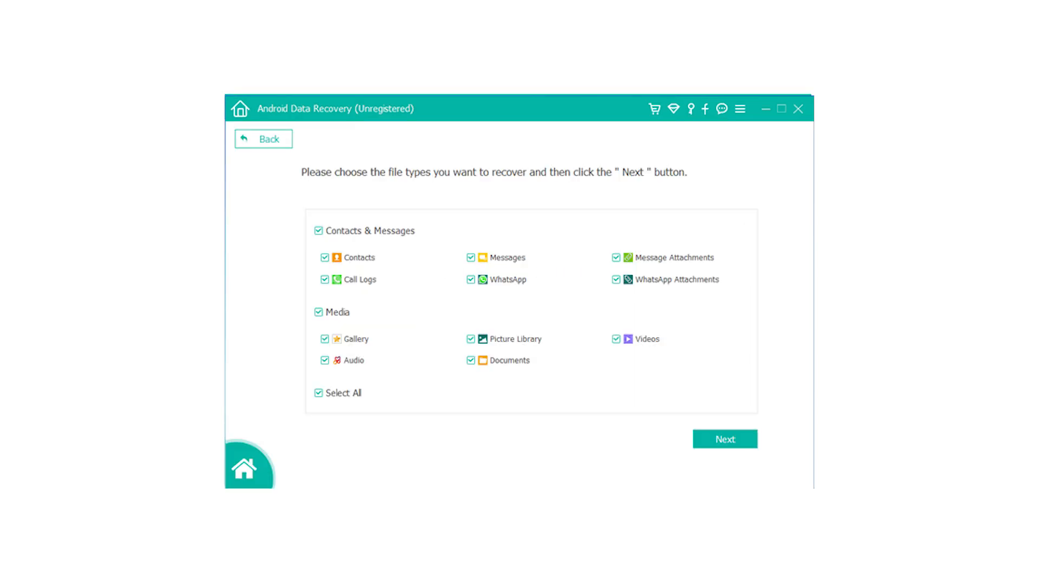
# Proceed with all file types and retry the connection to start scanning the Samsung phone
pyautogui.click(724, 439)
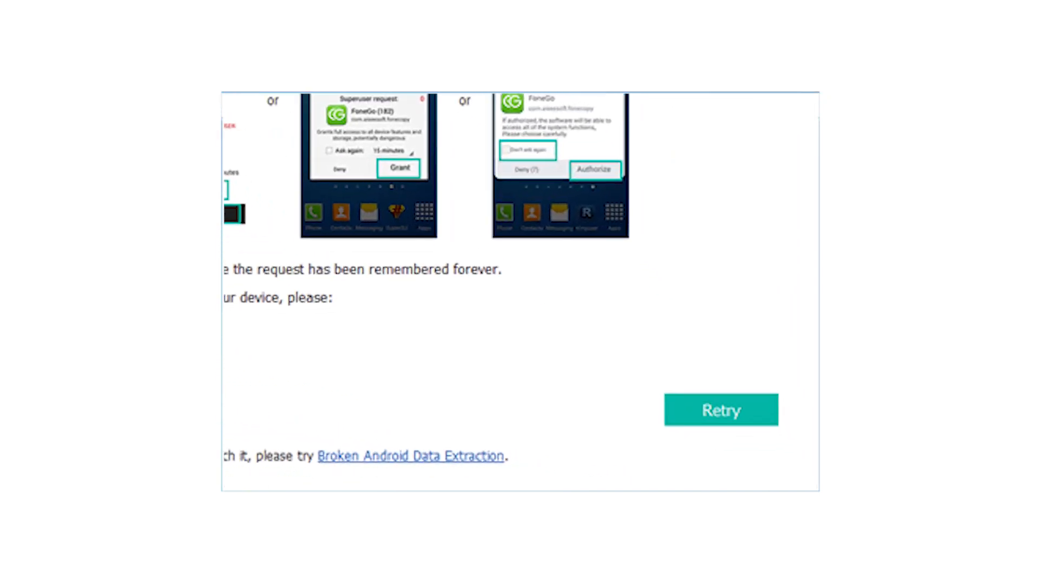
pyautogui.scroll(-3)
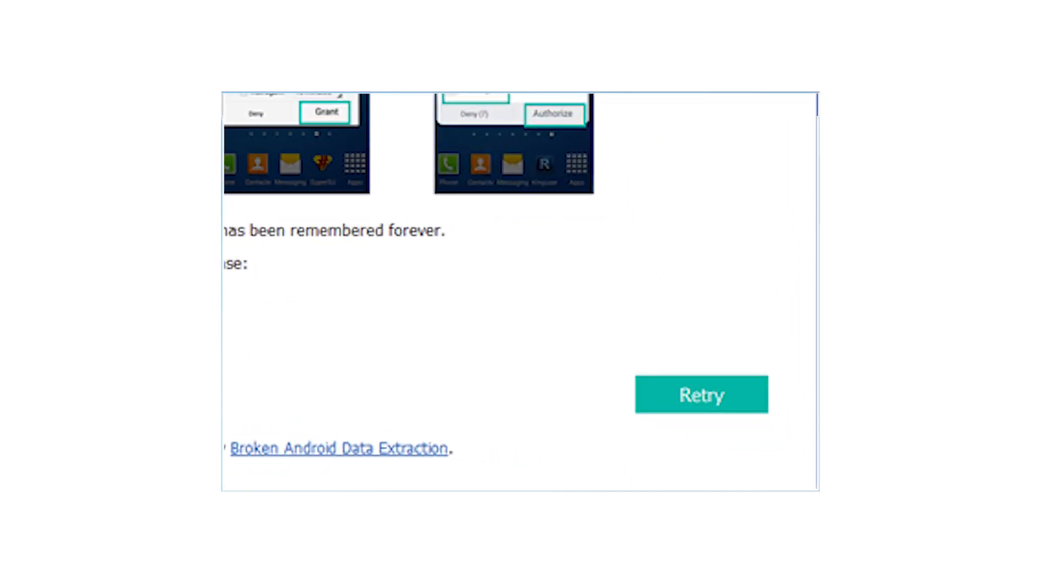
pyautogui.click(700, 394)
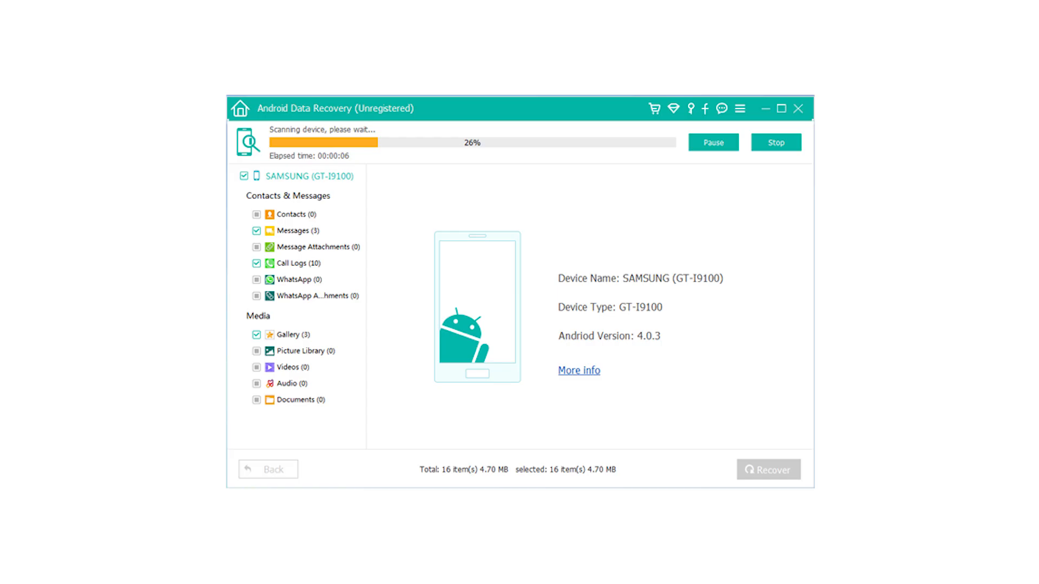